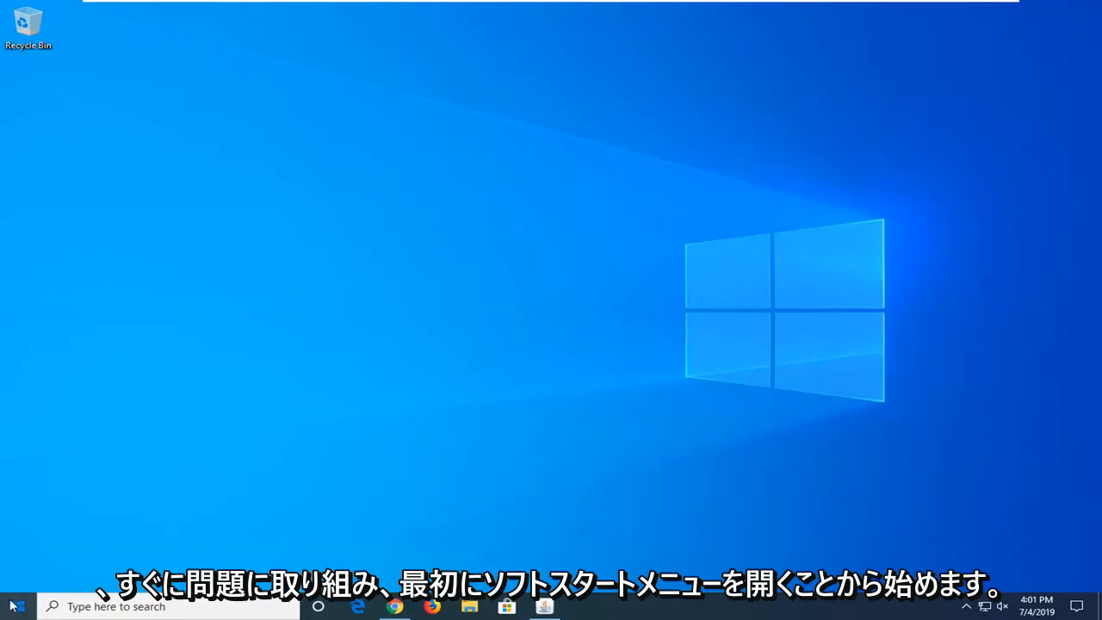
Step: Search the Start menu for 'control' and launch the Control Panel
{"action": "left_click", "coordinate": [14, 606]}
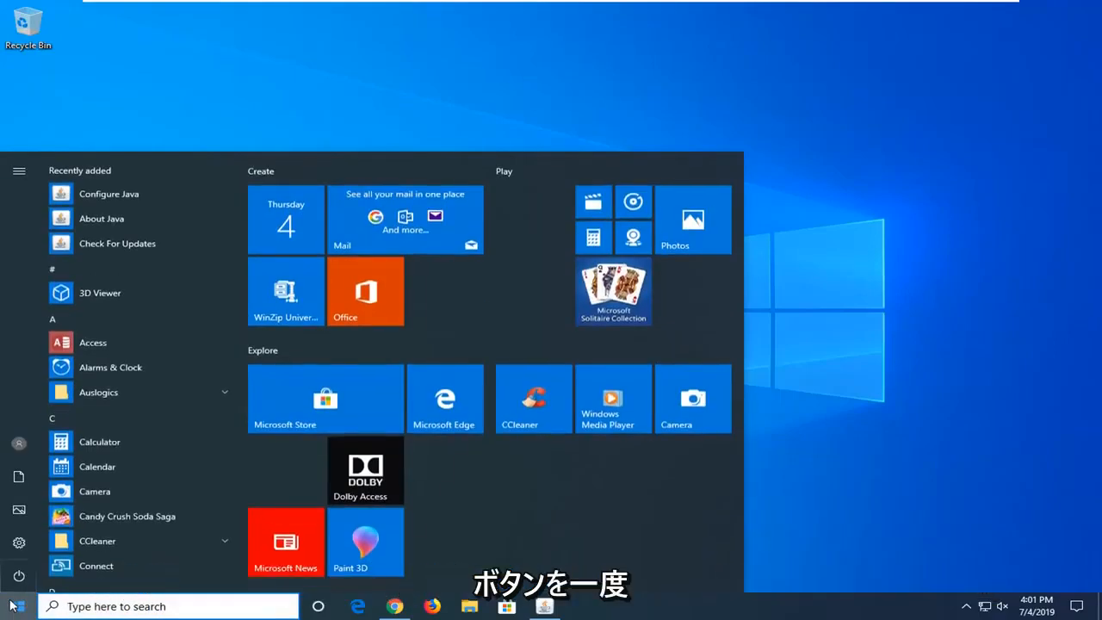
{"action": "type", "text": "cot"}
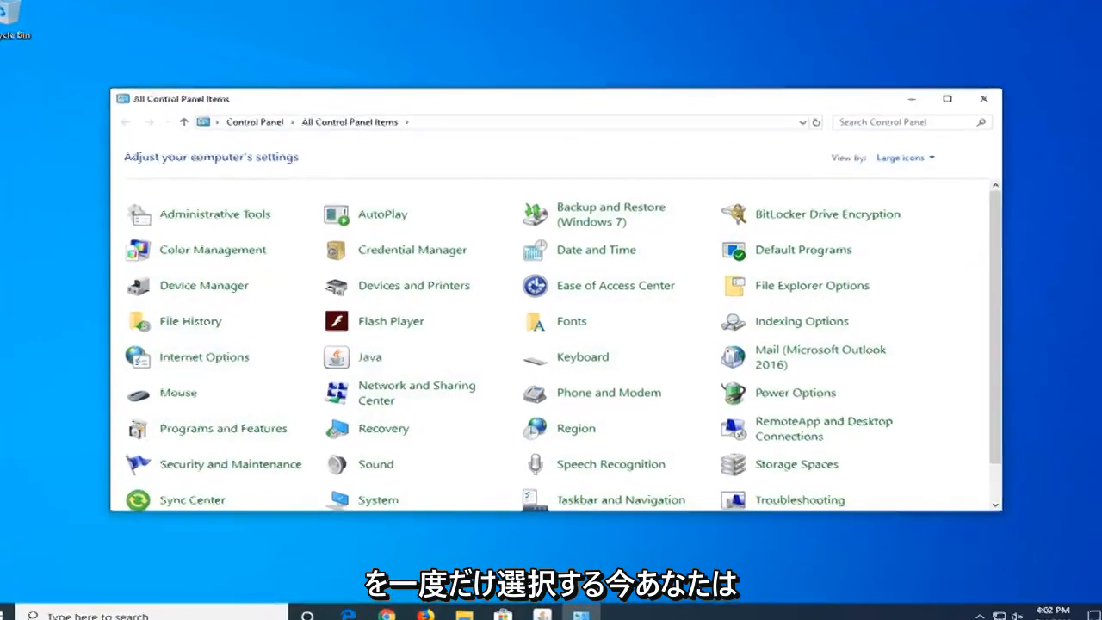
Step: Switch the Control Panel's View by setting to Large icons
{"action": "left_click", "coordinate": [904, 157]}
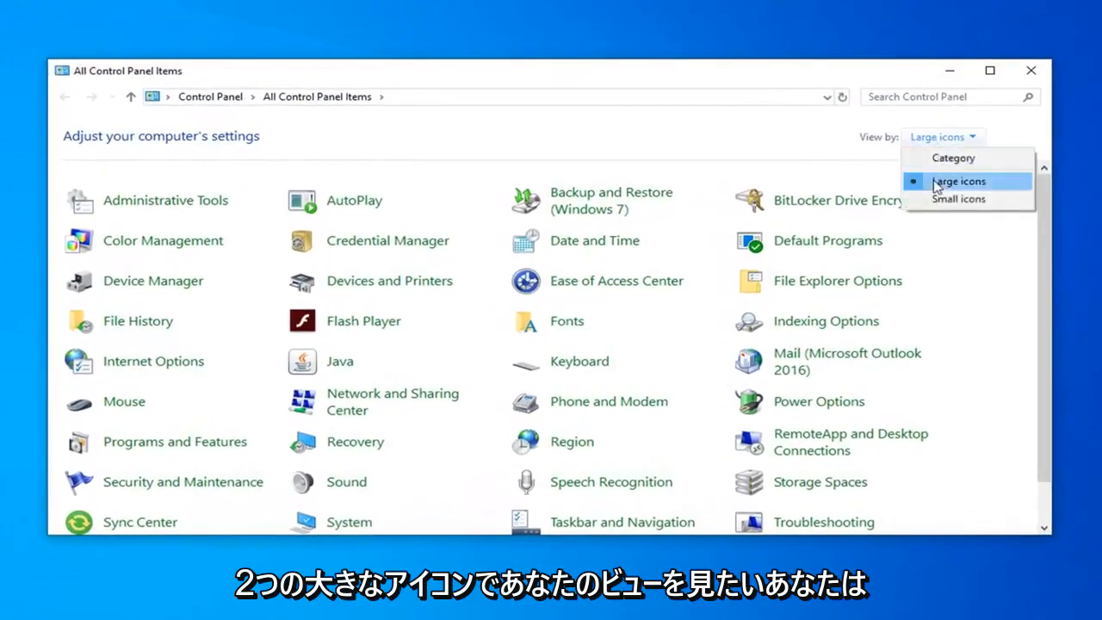
{"action": "left_click", "coordinate": [957, 181]}
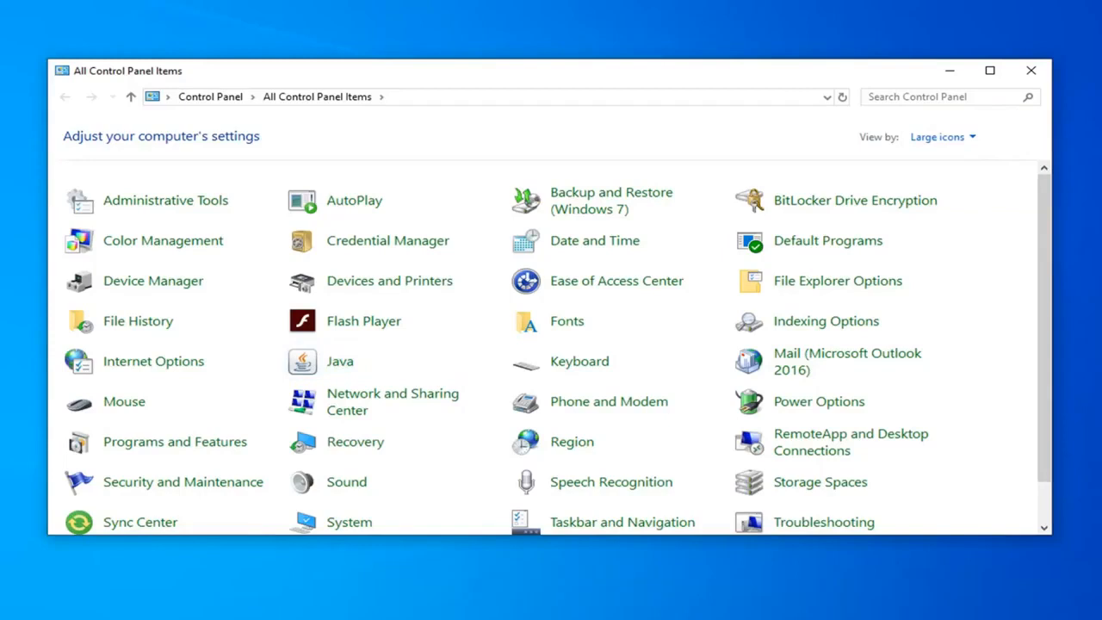
{"action": "mouse_move", "coordinate": [341, 362]}
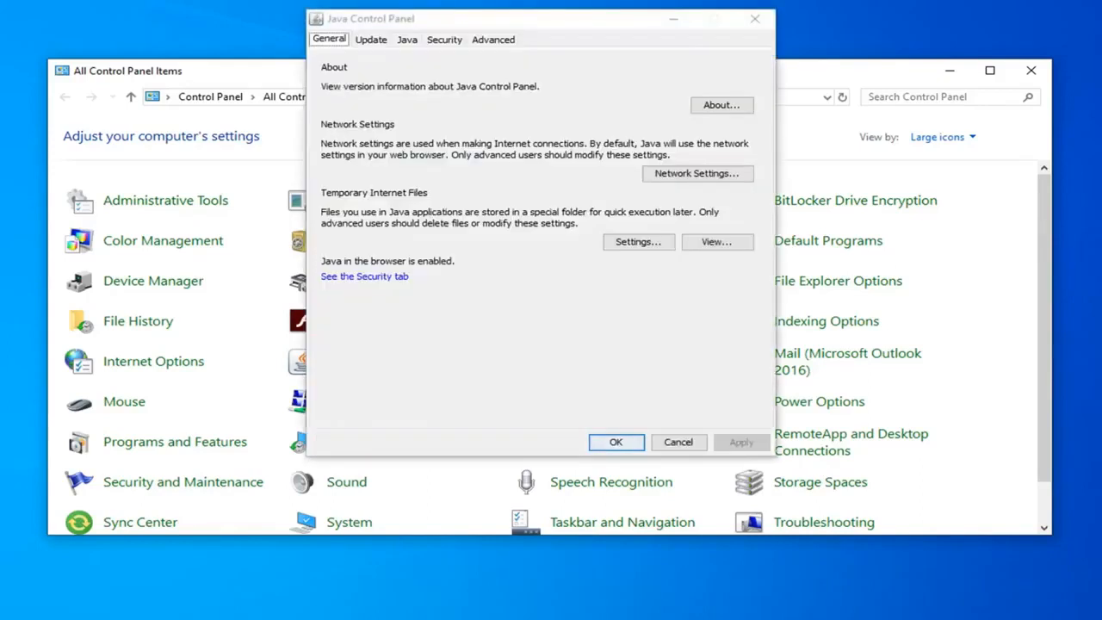
{"action": "mouse_move", "coordinate": [943, 151]}
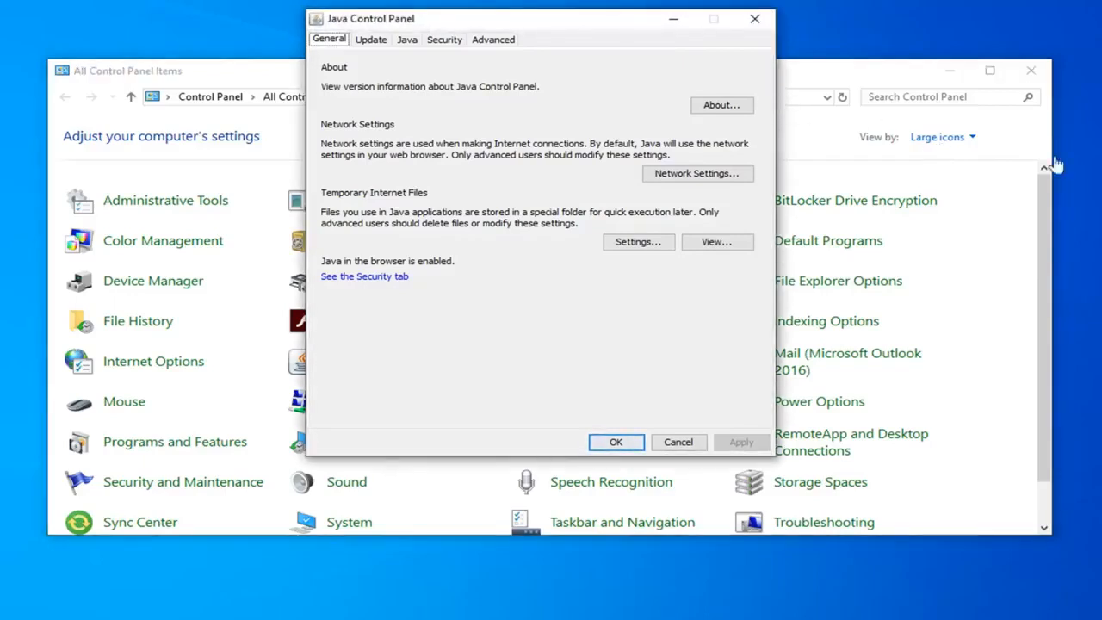
{"action": "mouse_move", "coordinate": [614, 24]}
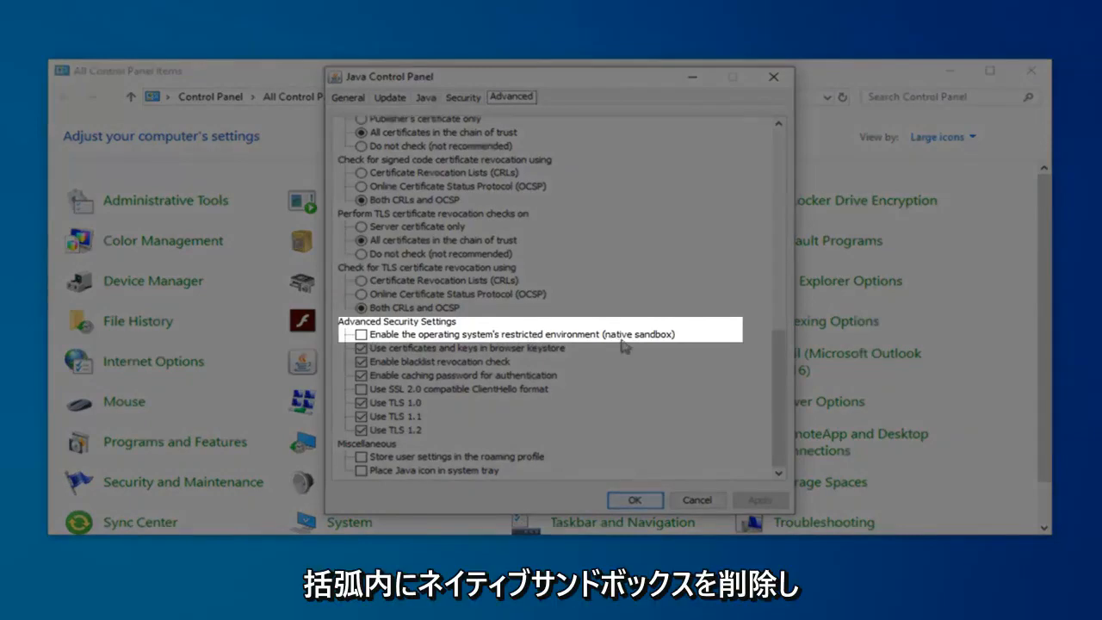
Step: Enable the native sandbox restricted environment, apply it, and close the Control Panel window
{"action": "left_click", "coordinate": [362, 334]}
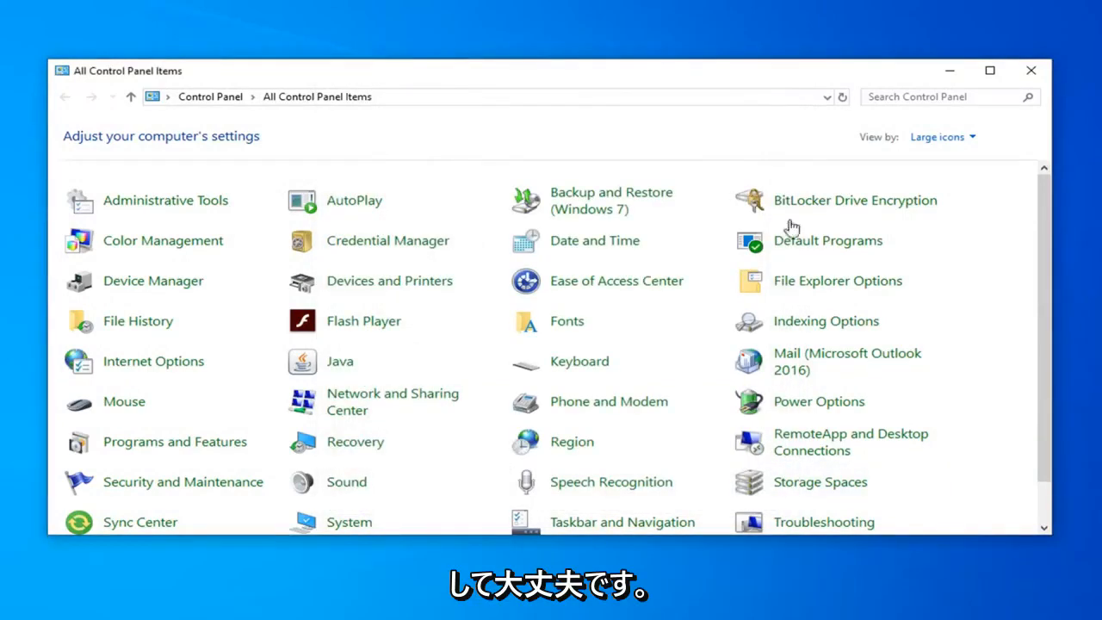
{"action": "left_click", "coordinate": [1029, 71]}
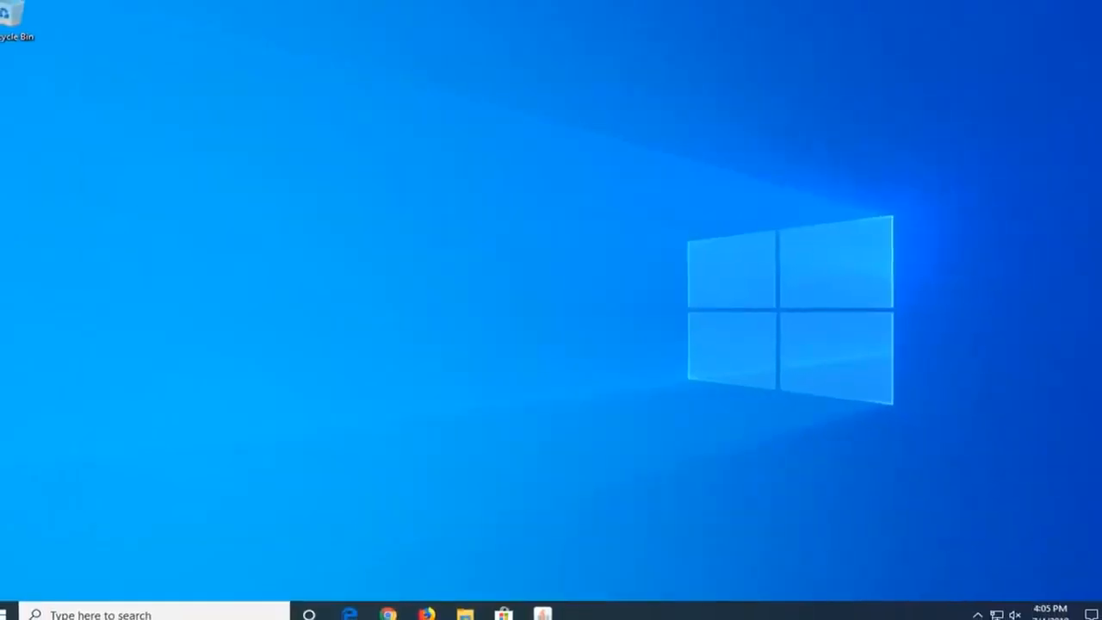